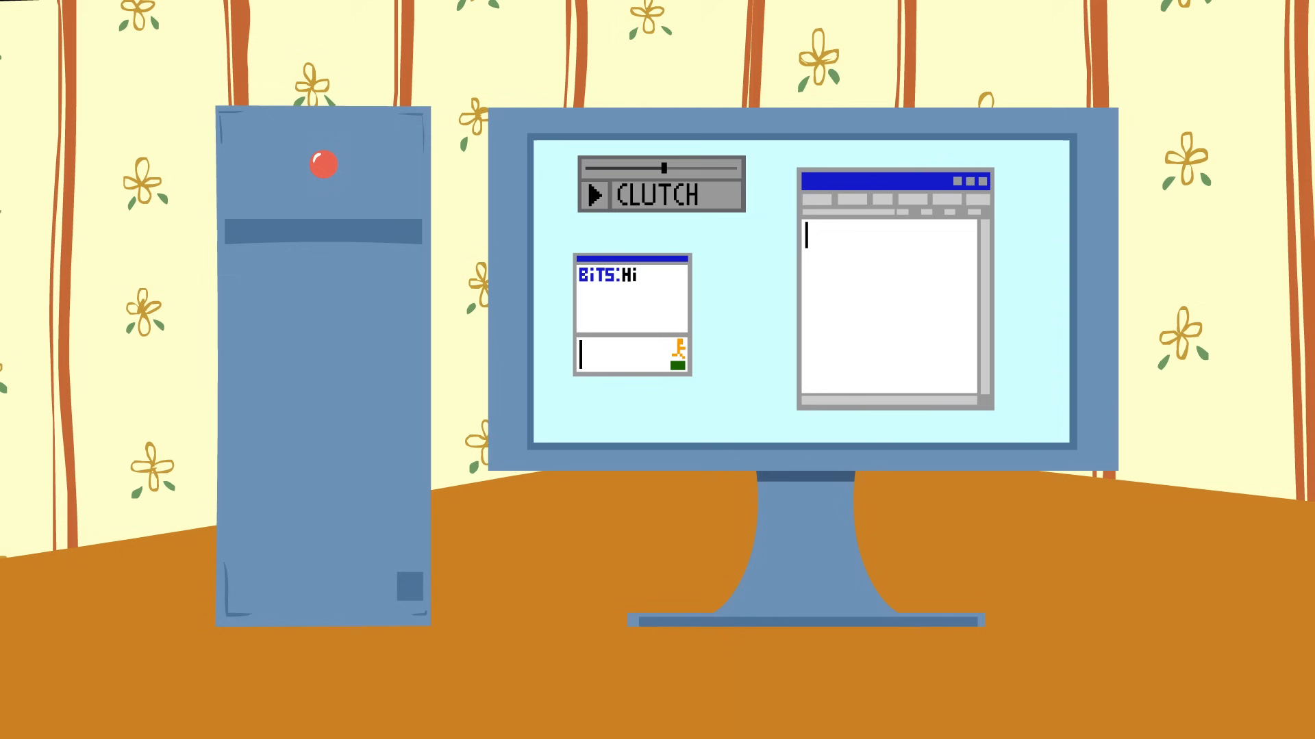
type("HOW ARE U")
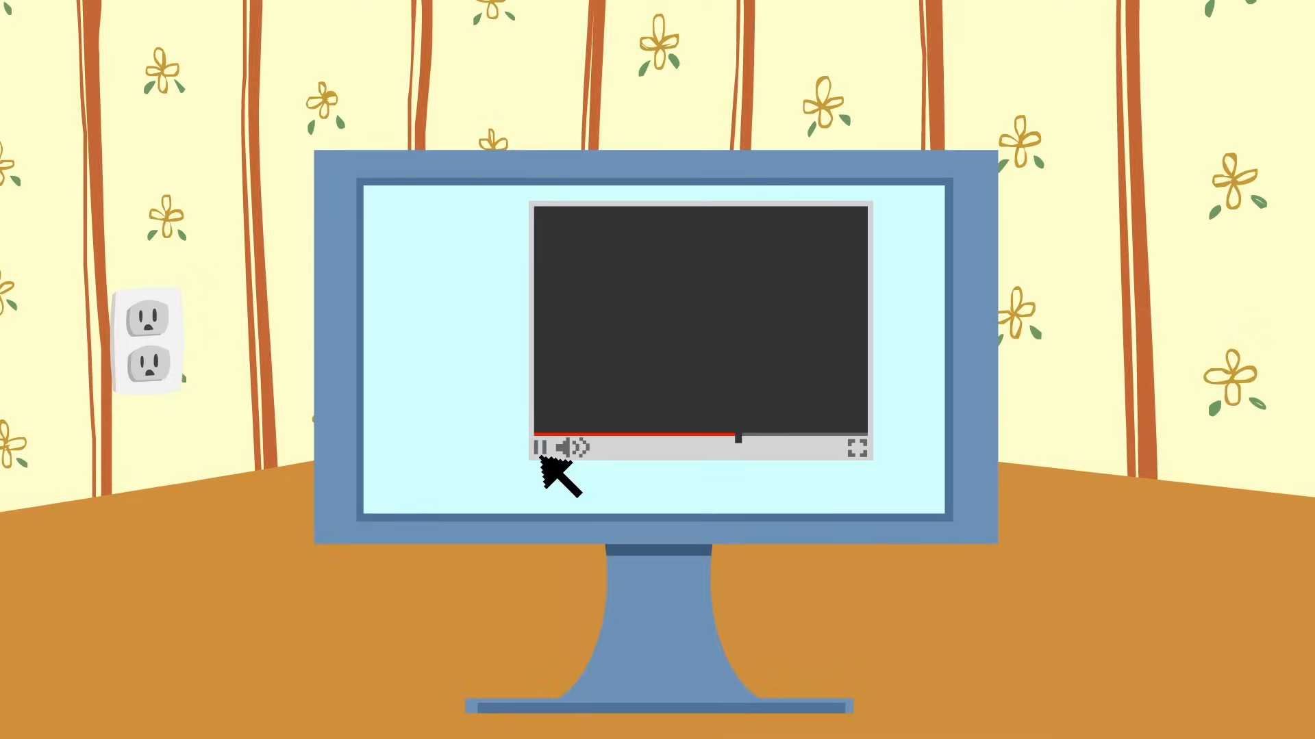
left_click(549, 448)
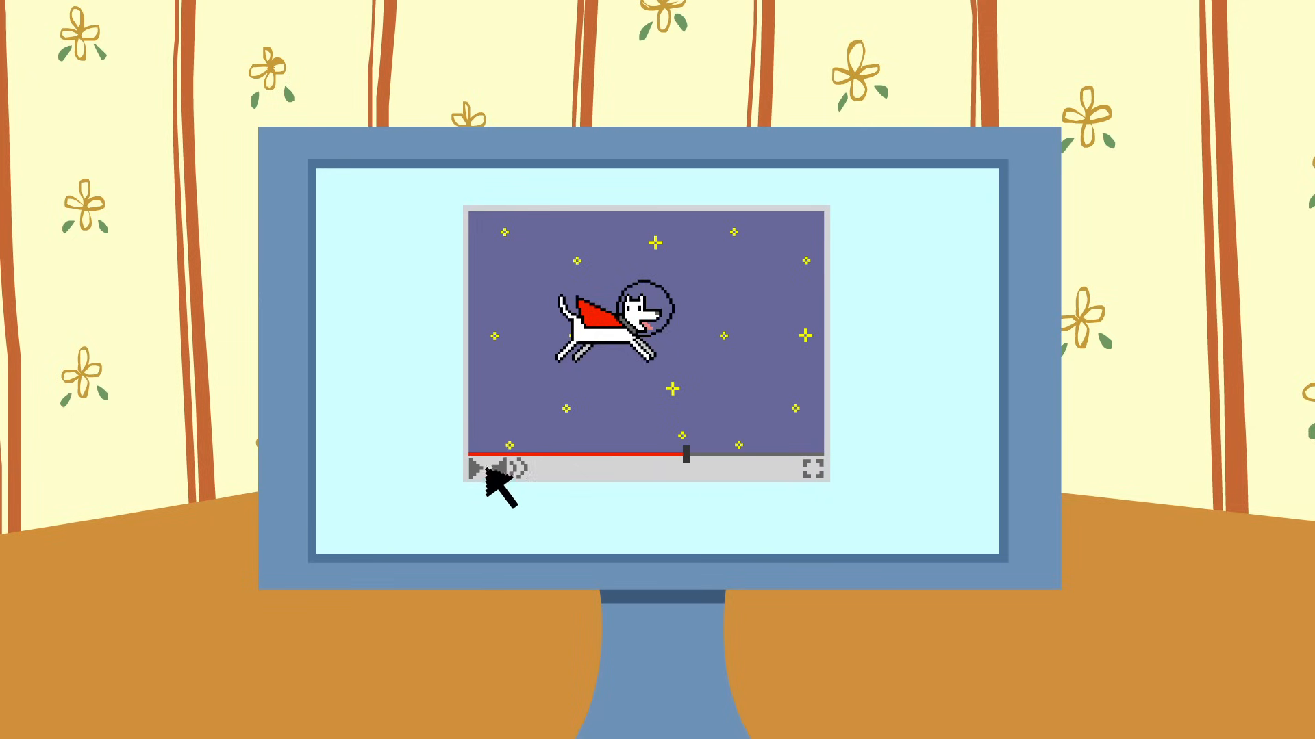
left_click(480, 468)
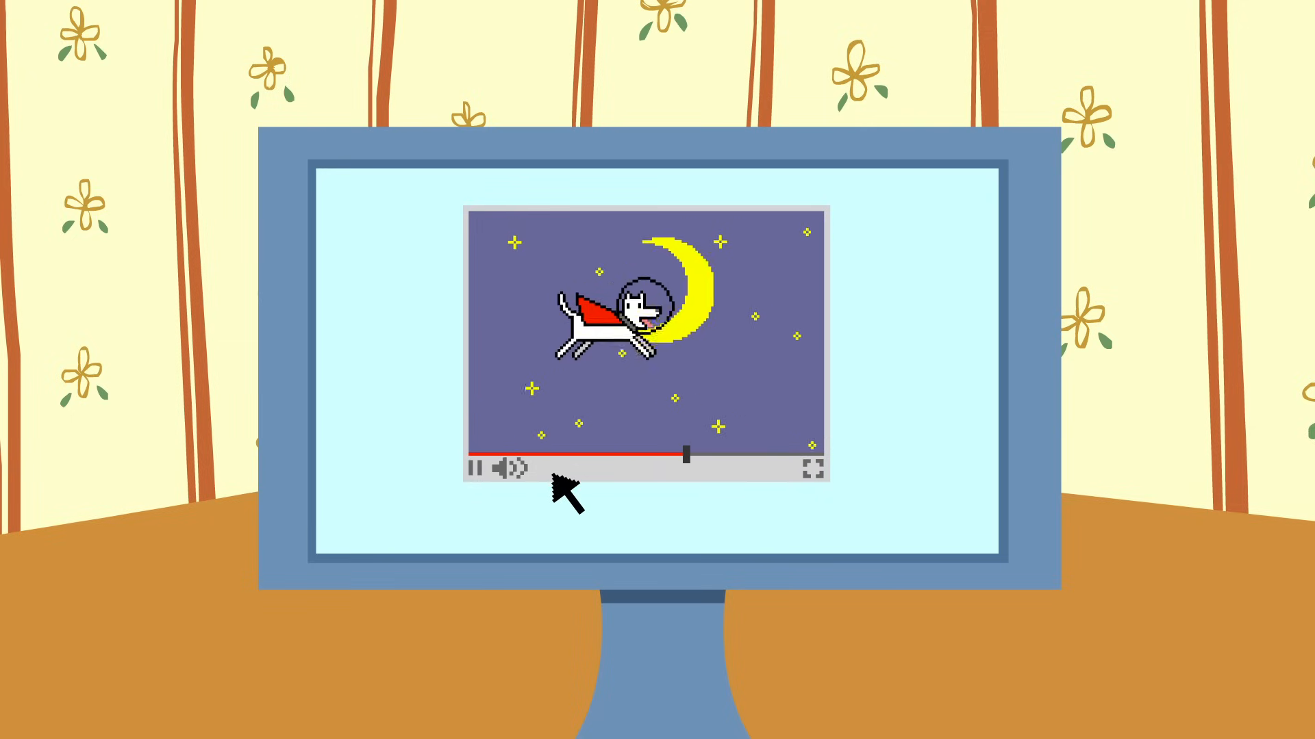